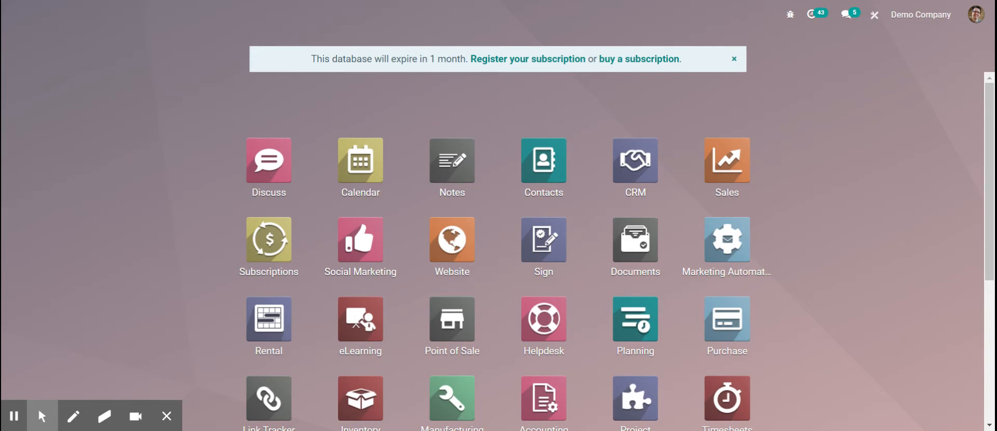
- Open the Sales Orders list, remove the Acc 03 filter, and search order number 46
{"action": "type", "text": "order"}
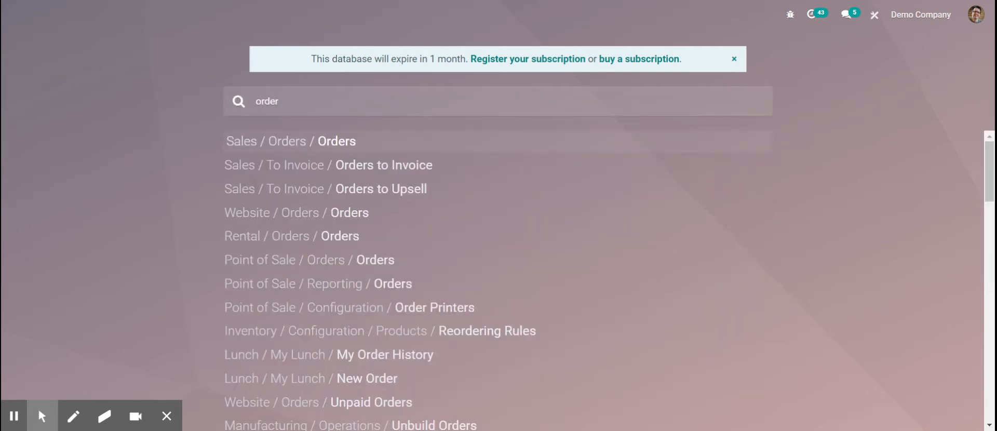
{"action": "left_click", "coordinate": [336, 141]}
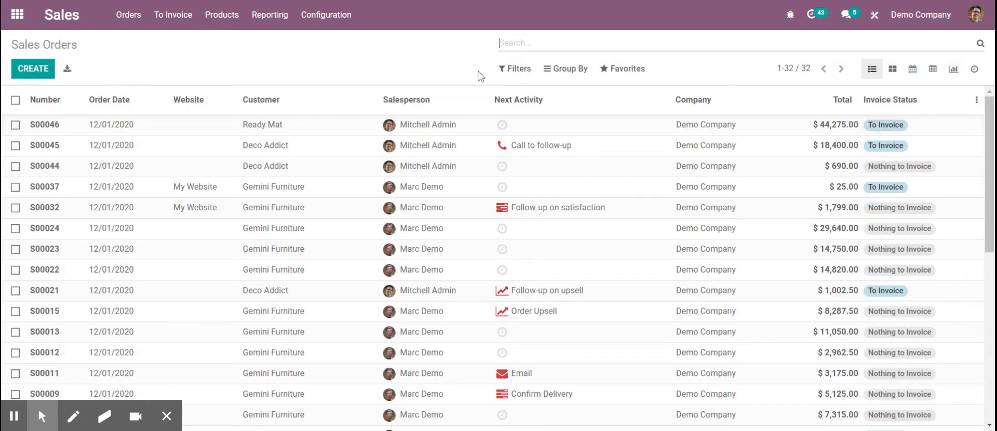
{"action": "type", "text": "Acc 03"}
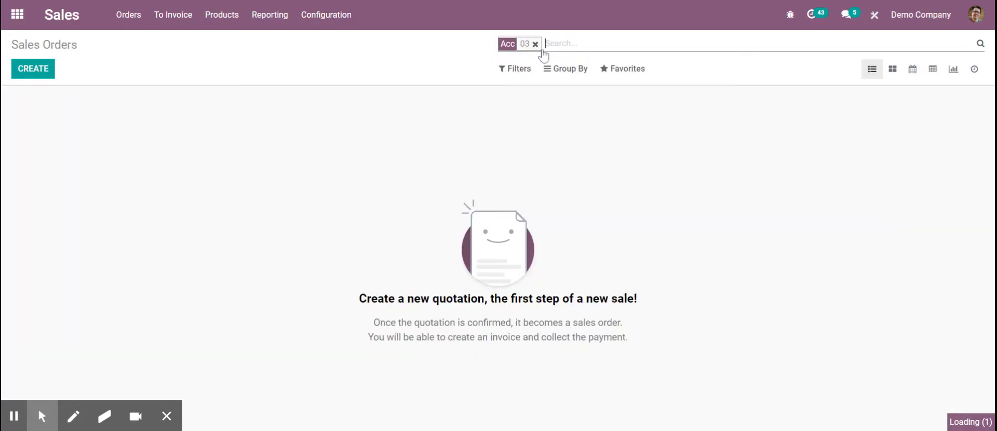
{"action": "left_click", "coordinate": [536, 43]}
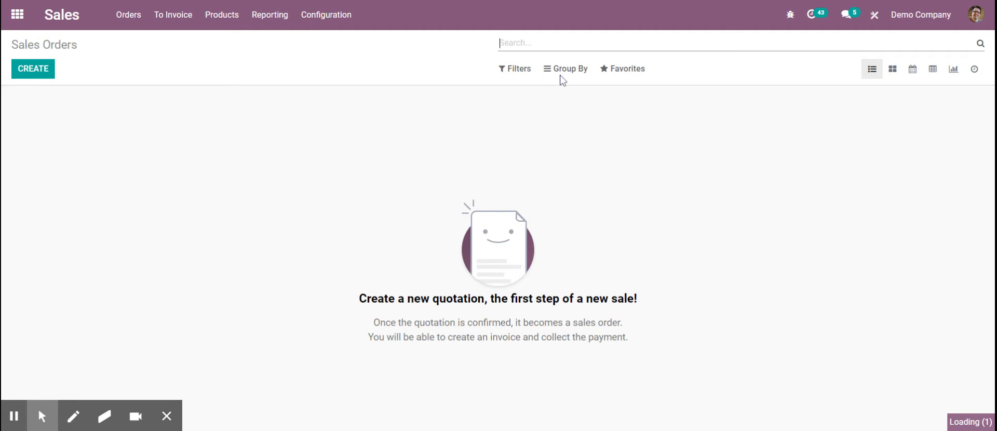
{"action": "type", "text": "12"}
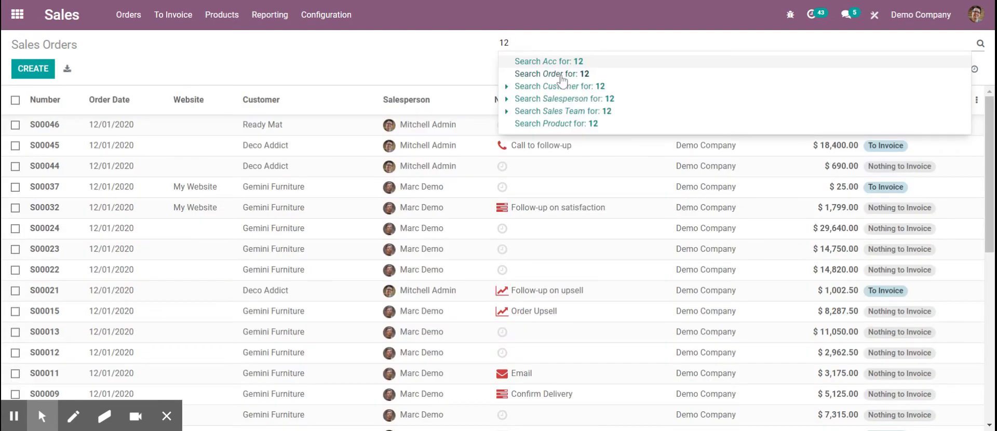
{"action": "type", "text": "46"}
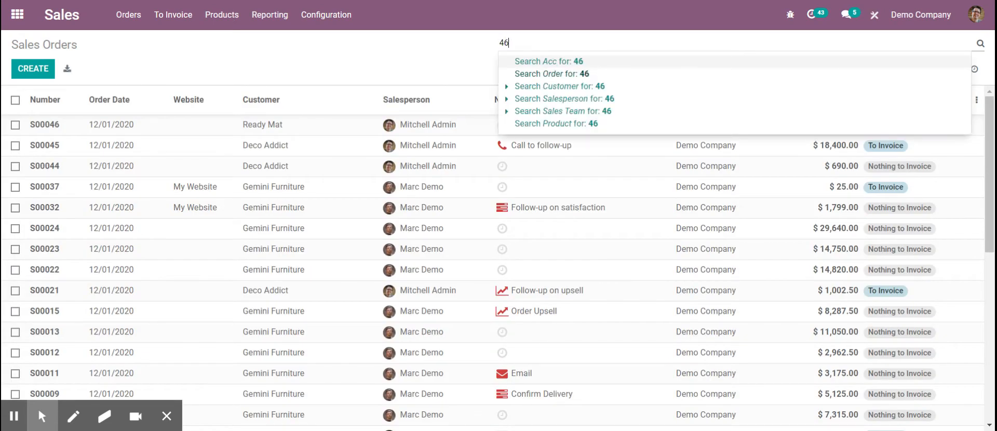
{"action": "left_click", "coordinate": [554, 73]}
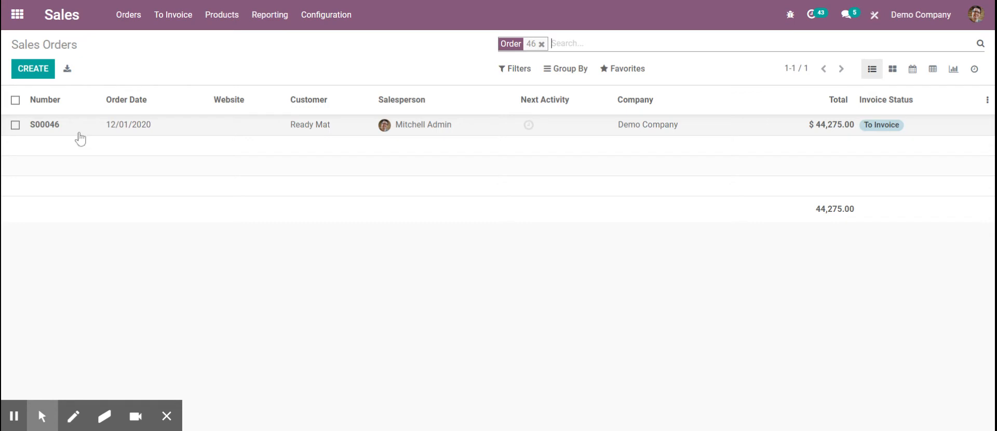
{"action": "mouse_move", "coordinate": [560, 37]}
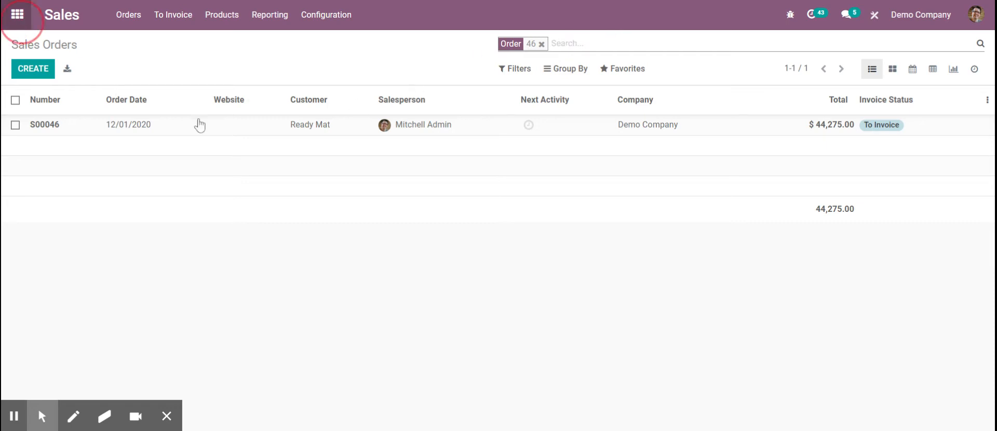
- Open Accounting customer Invoices, filter by invoice number 03, then clear that filter
{"action": "left_click", "coordinate": [17, 14]}
{"action": "type", "text": "invoi"}
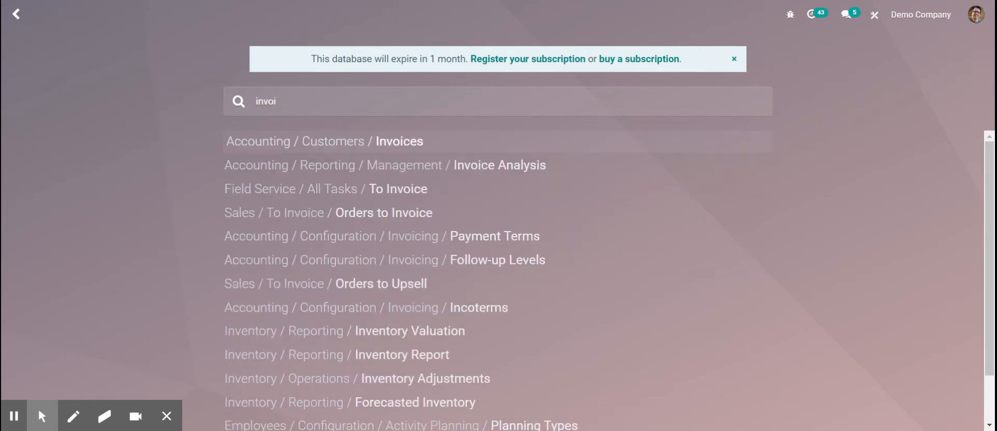
{"action": "left_click", "coordinate": [400, 141]}
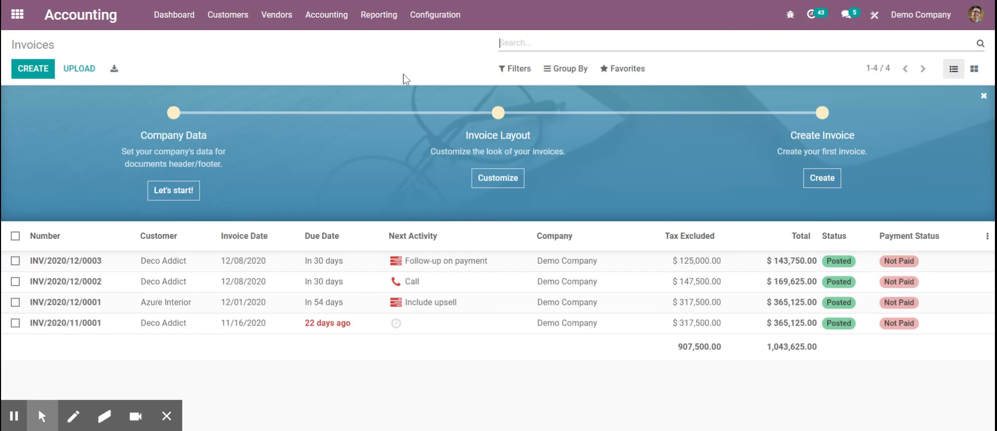
{"action": "type", "text": "03"}
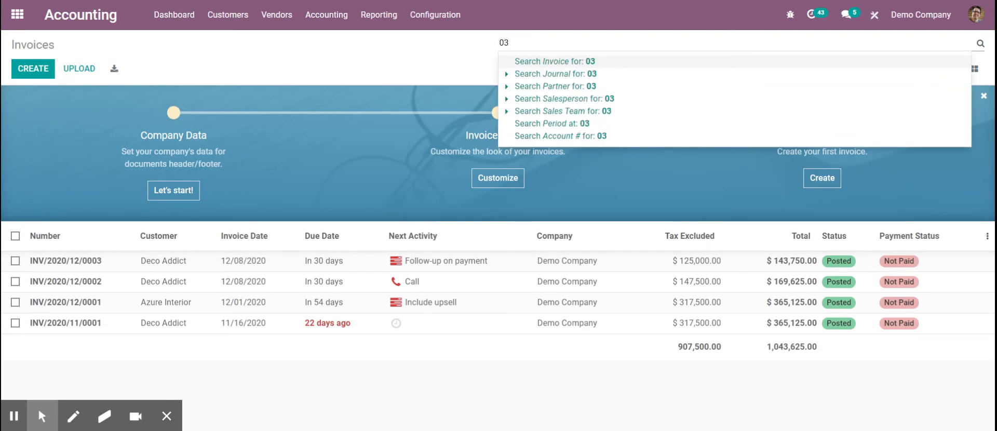
{"action": "left_click", "coordinate": [556, 61]}
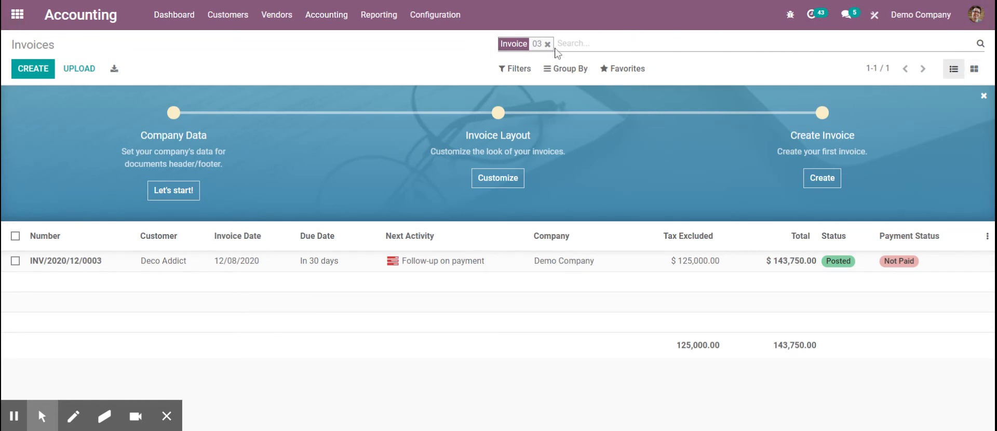
{"action": "left_click", "coordinate": [547, 43]}
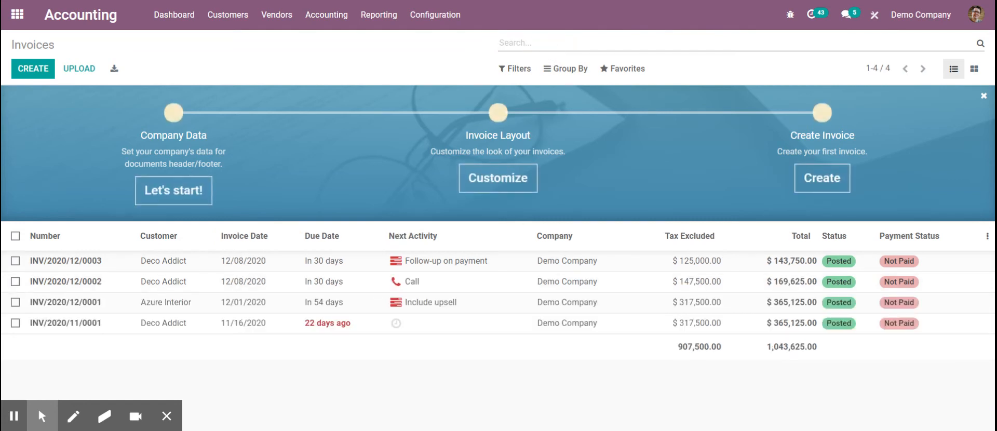
- Search invoices by Account # 1 and open the remaining invoice INV/2020/12/0003
{"action": "type", "text": "1"}
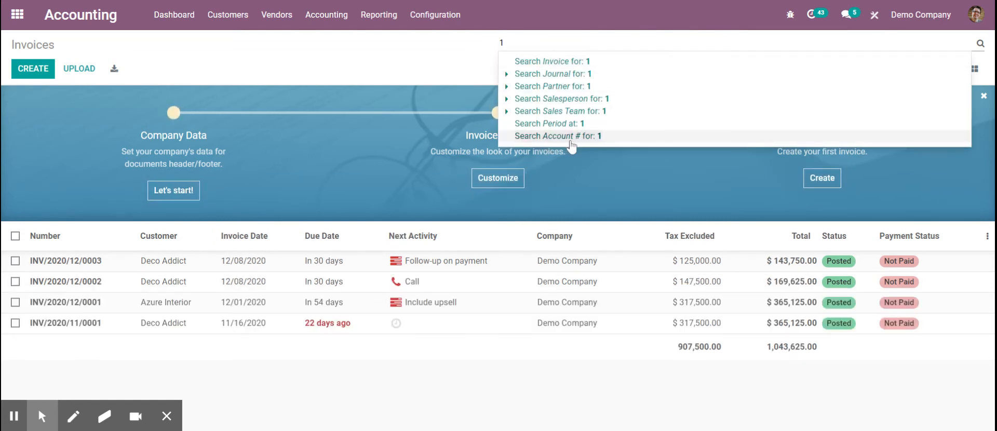
{"action": "mouse_move", "coordinate": [534, 137]}
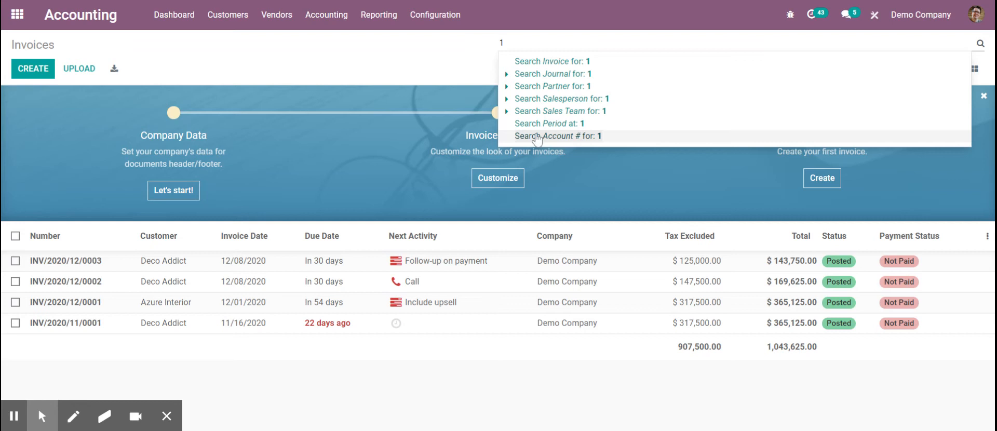
{"action": "left_click", "coordinate": [556, 136]}
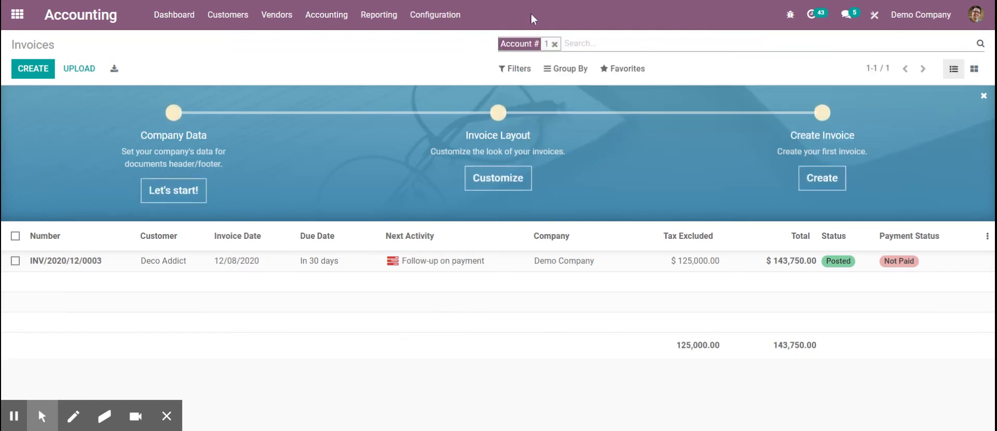
{"action": "type", "text": "1"}
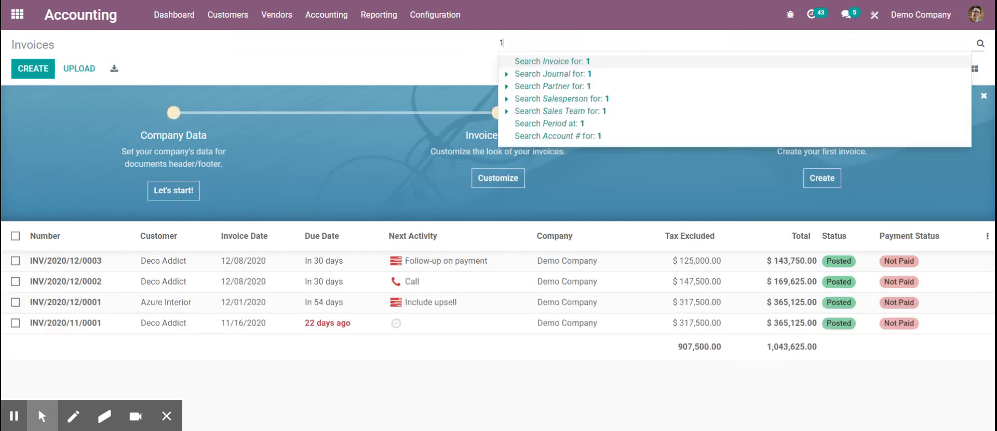
{"action": "left_click", "coordinate": [557, 136]}
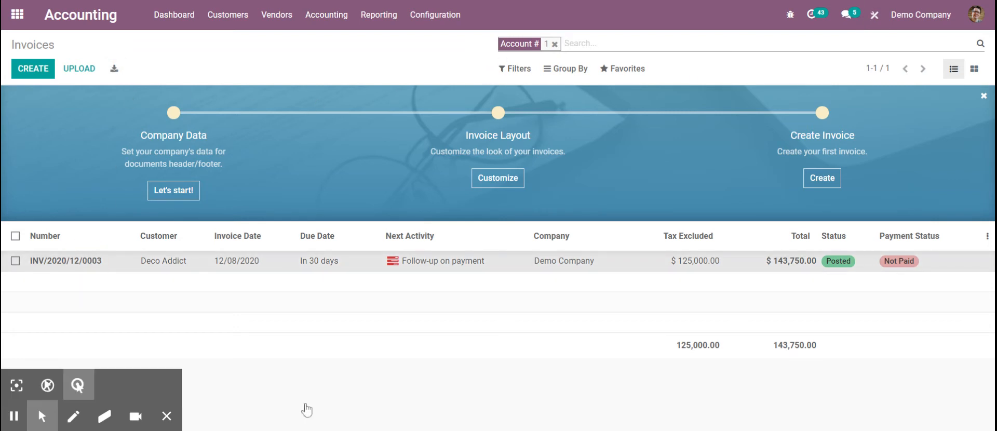
{"action": "left_click", "coordinate": [66, 261]}
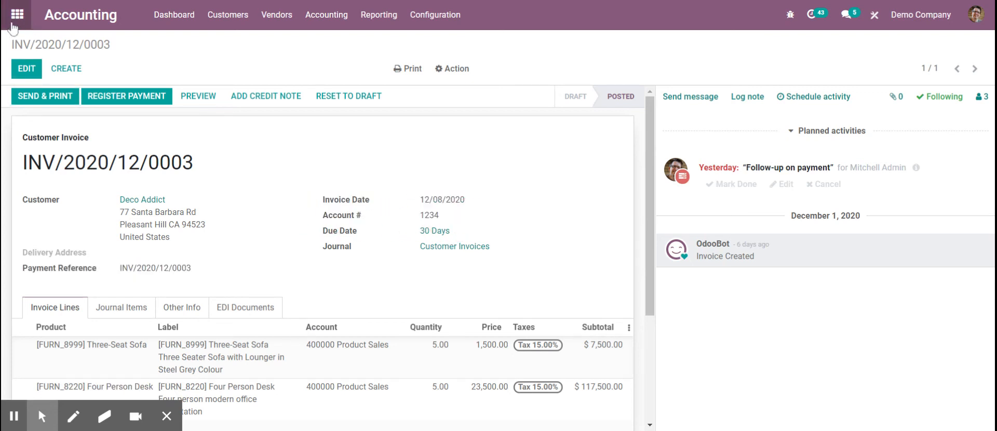
- Enter Studio customization mode from the open invoice INV/2020/12/0003
{"action": "left_click", "coordinate": [17, 14]}
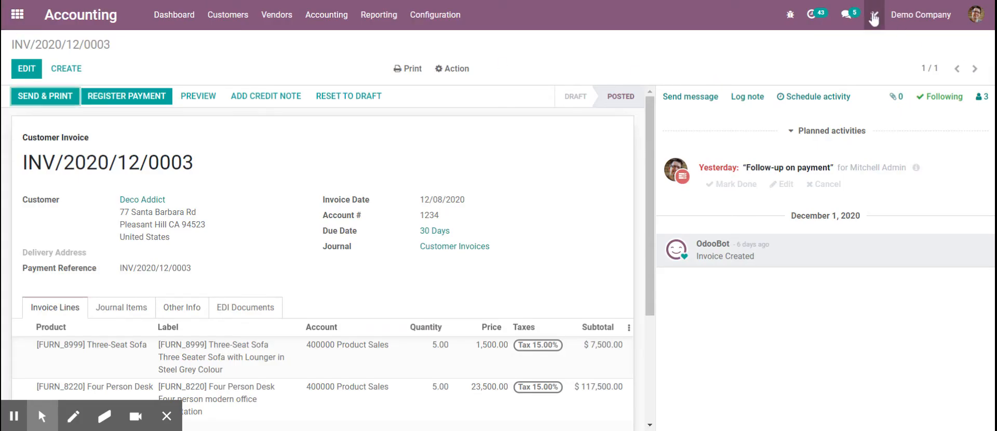
{"action": "mouse_move", "coordinate": [784, 184]}
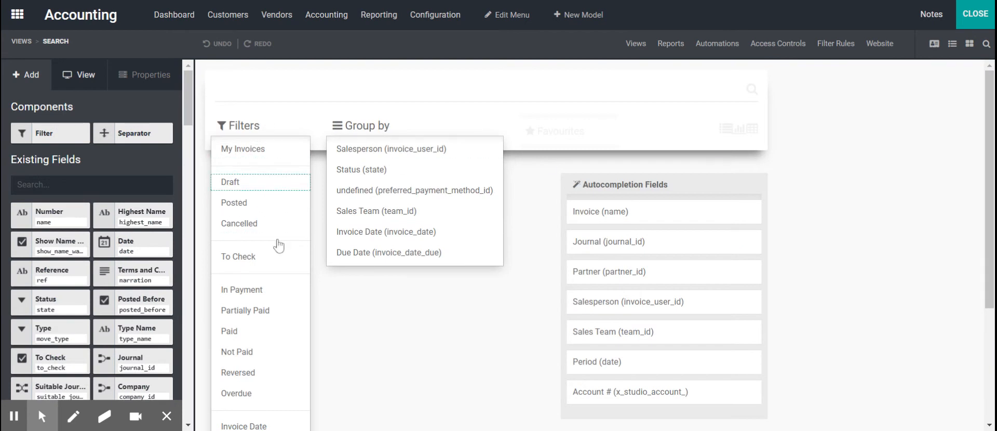
- Scroll the search view, find Account # under autocompletion fields via 'acc', then close Studio
{"action": "scroll", "scroll_direction": "down", "scroll_amount": 3}
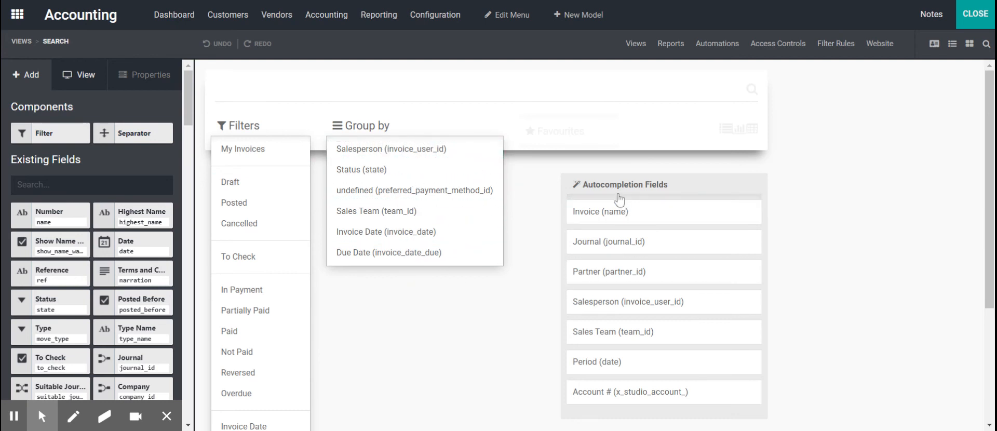
{"action": "mouse_move", "coordinate": [663, 188]}
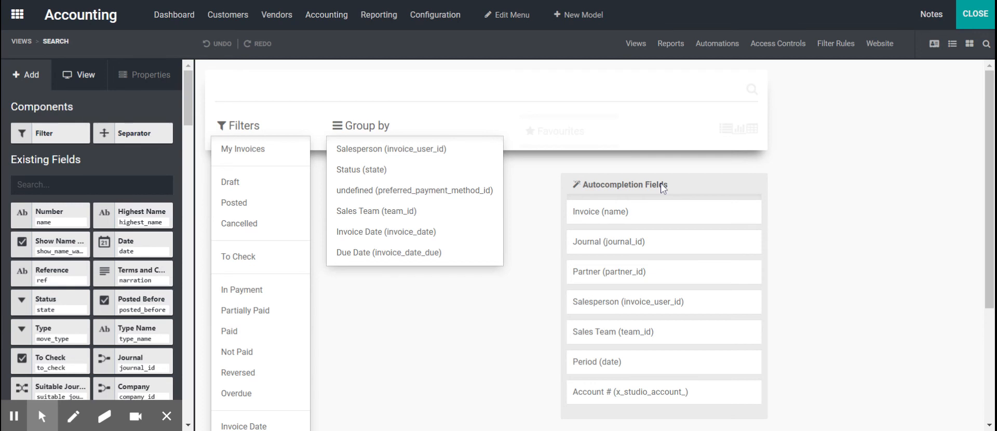
{"action": "scroll", "scroll_direction": "down", "scroll_amount": 3}
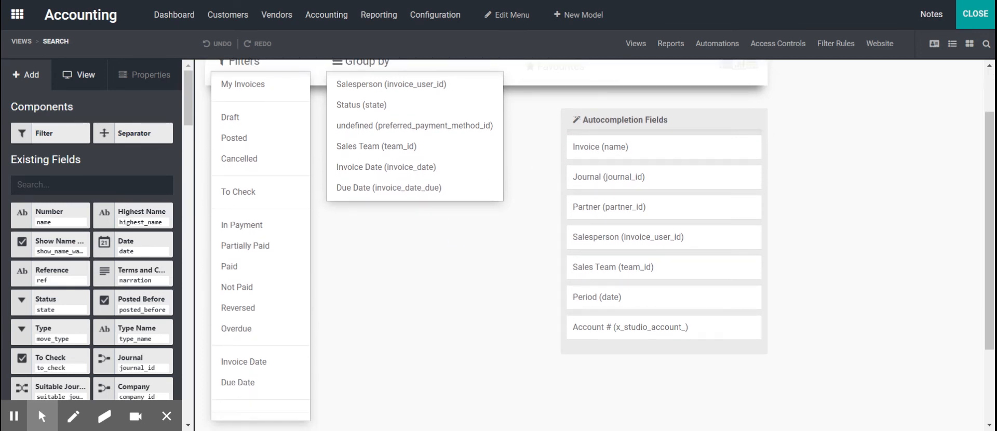
{"action": "mouse_move", "coordinate": [571, 293]}
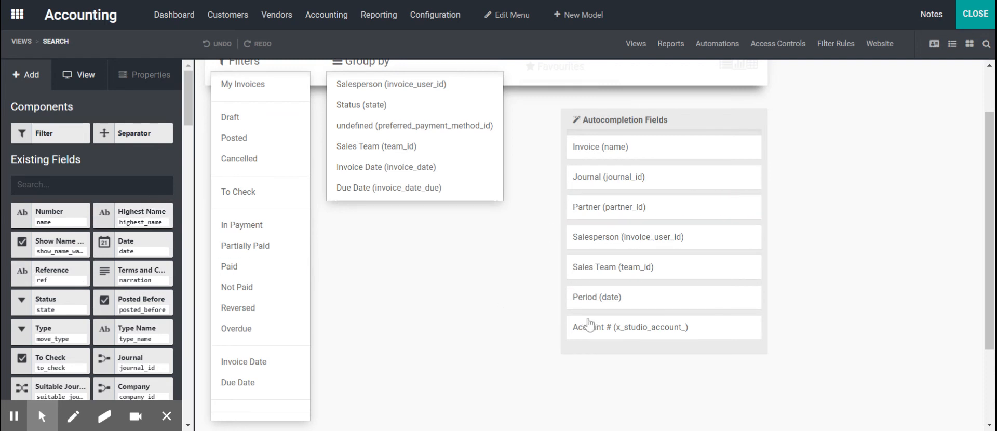
{"action": "scroll", "scroll_direction": "down", "scroll_amount": 3}
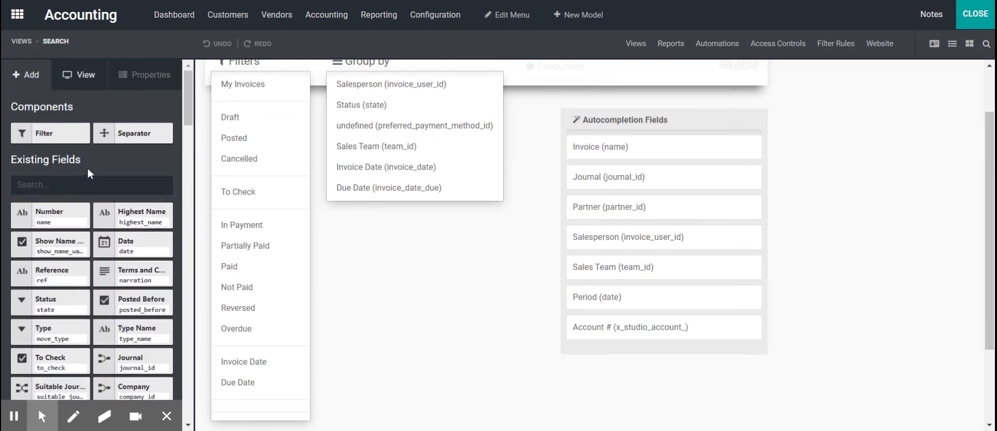
{"action": "type", "text": "acc"}
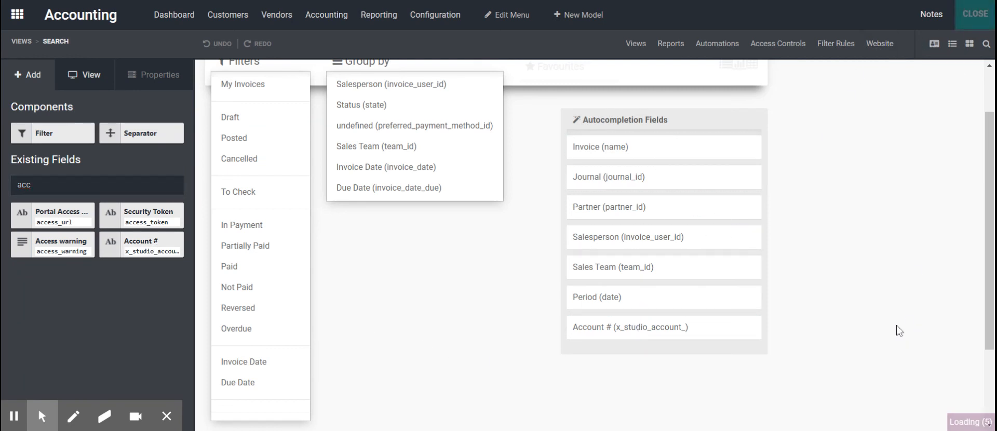
{"action": "left_click", "coordinate": [974, 14]}
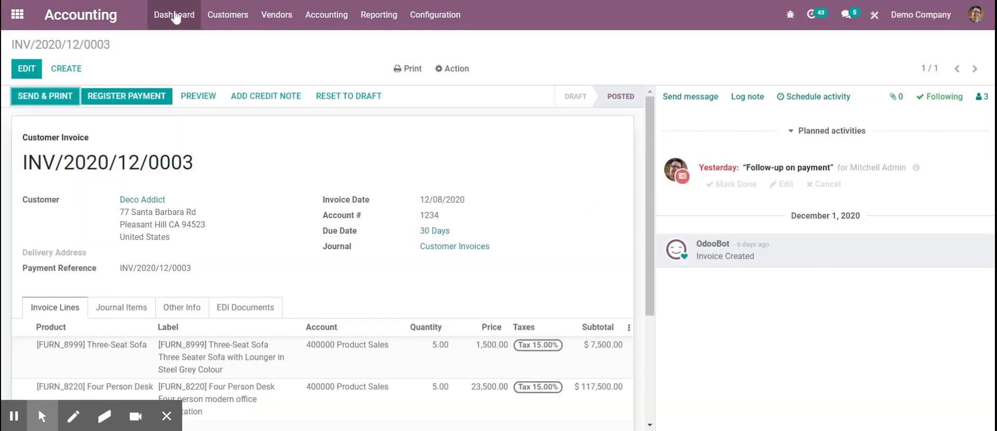
- From the Accounting dashboard, go to Customers > Invoices to list all four invoices
{"action": "left_click", "coordinate": [174, 14]}
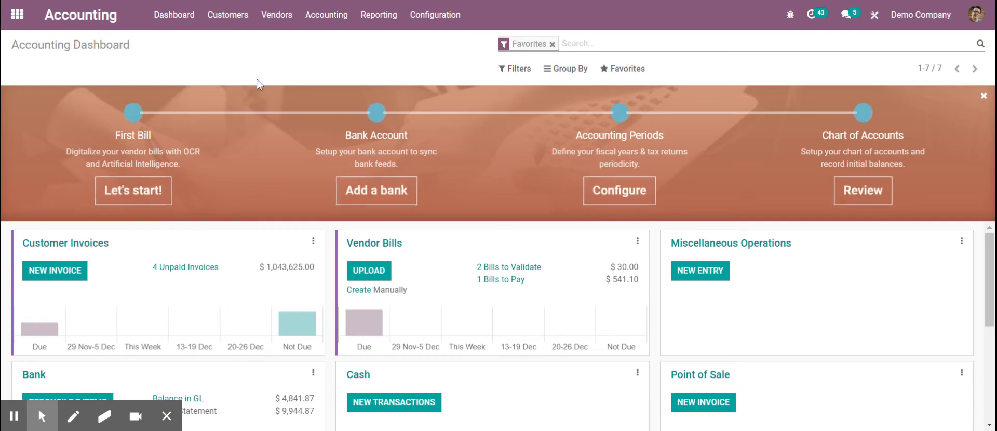
{"action": "left_click", "coordinate": [227, 15]}
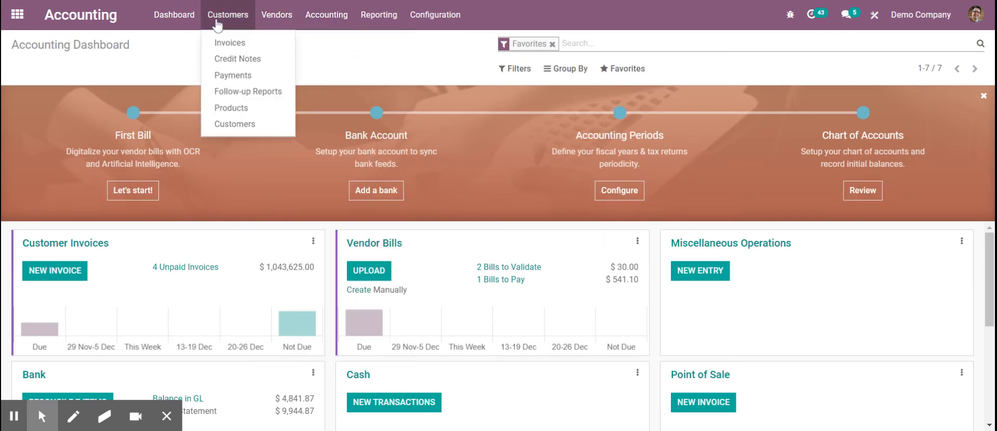
{"action": "left_click", "coordinate": [230, 43]}
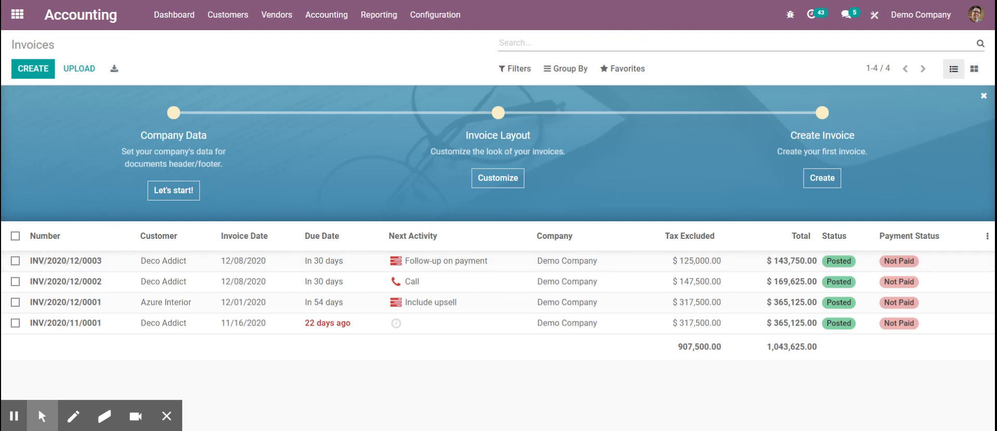
- Search invoices by Account # 12 and open INV/2020/12/0003 showing Account # 1234
{"action": "type", "text": "03"}
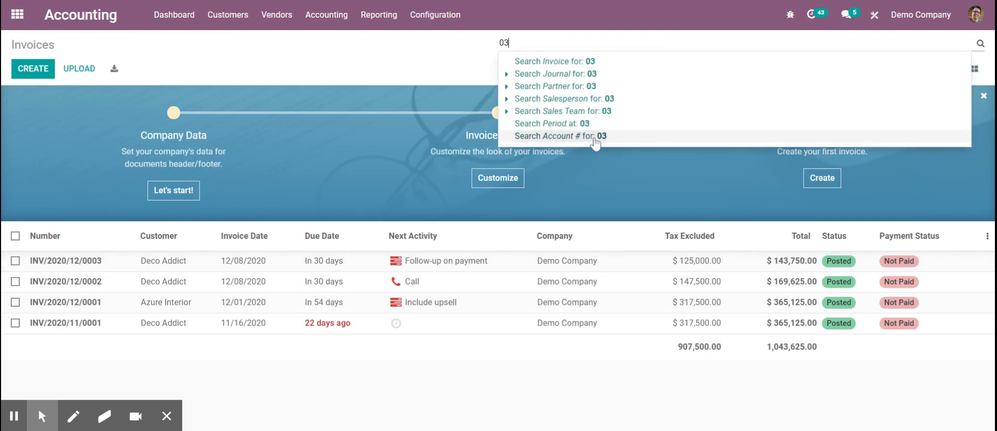
{"action": "type", "text": "1"}
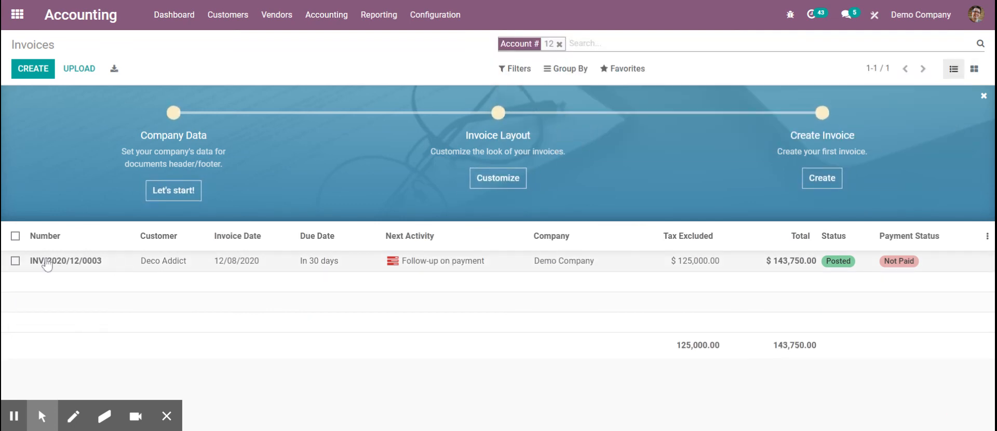
{"action": "left_click", "coordinate": [66, 261]}
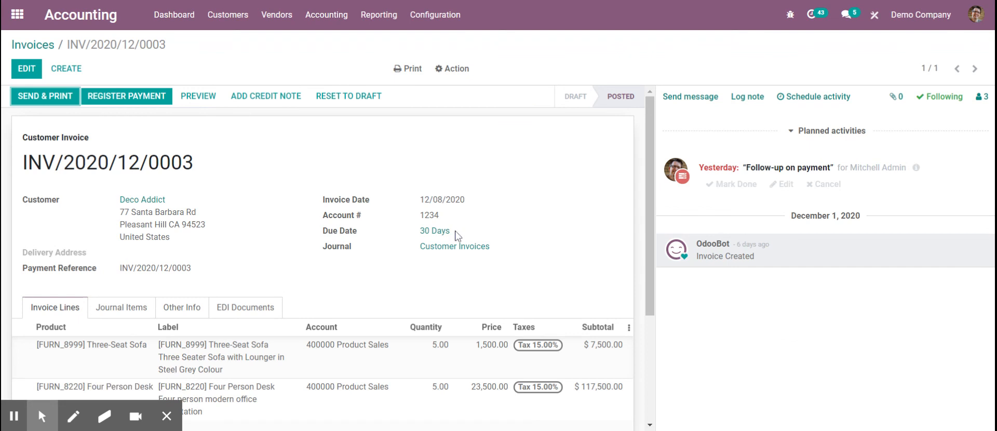
{"action": "mouse_move", "coordinate": [457, 236]}
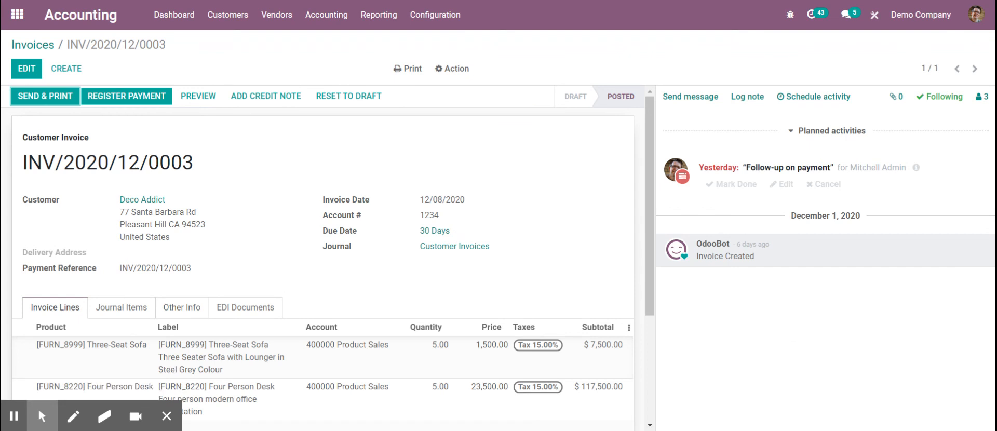
{"action": "mouse_move", "coordinate": [225, 349]}
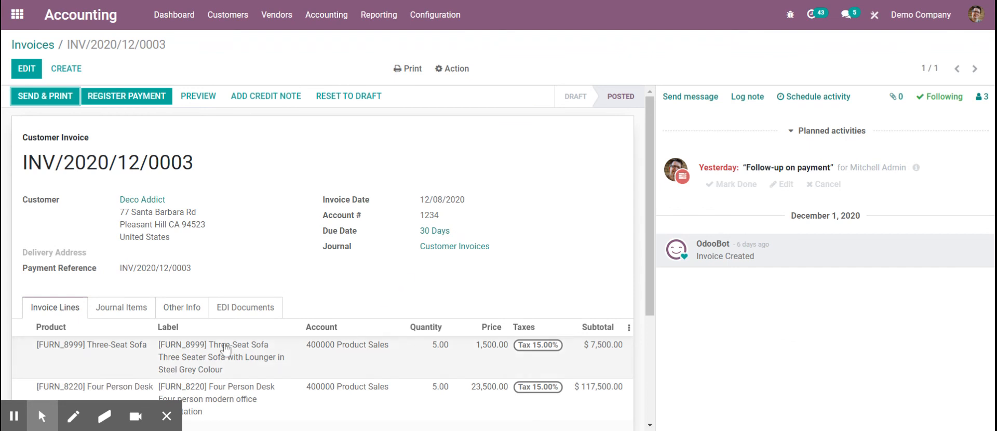